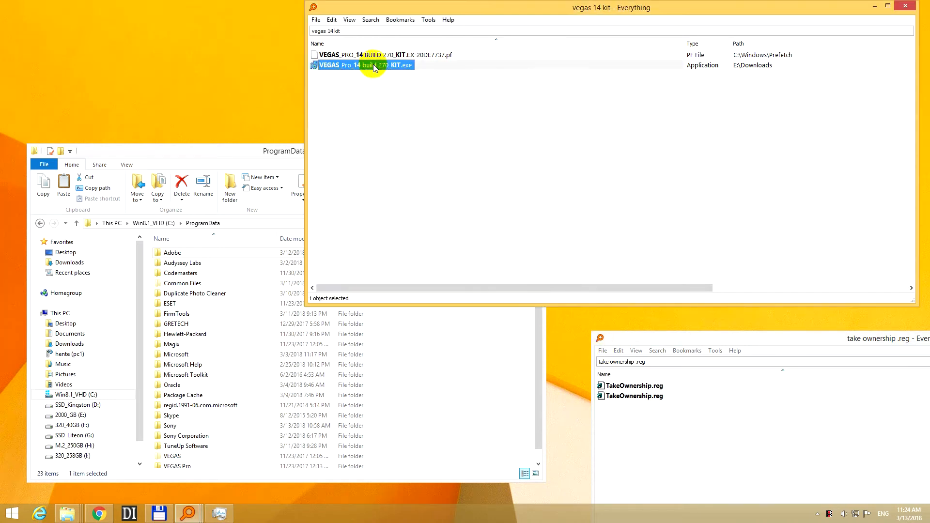
# Run VEGAS_Pro_14 setup in English, accept the license, and install to the default folder.
pyautogui.doubleClick(364, 64)
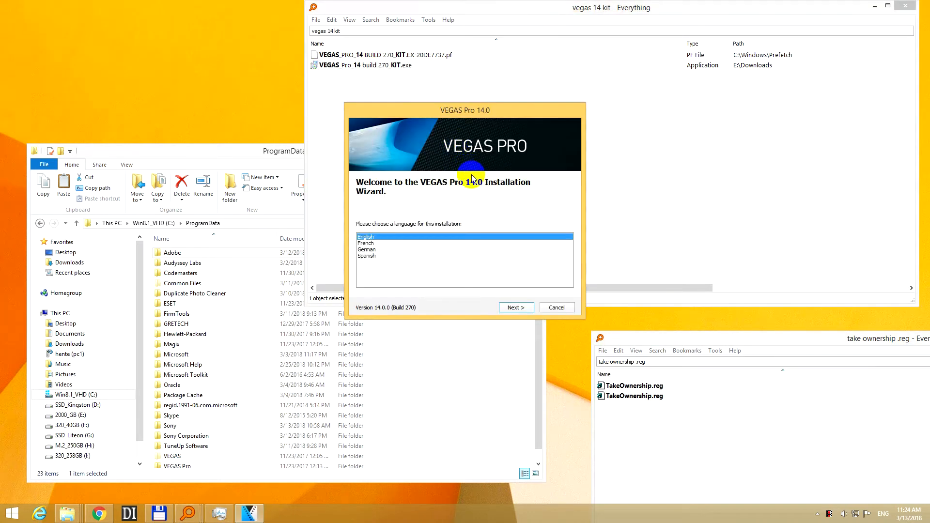
pyautogui.click(515, 307)
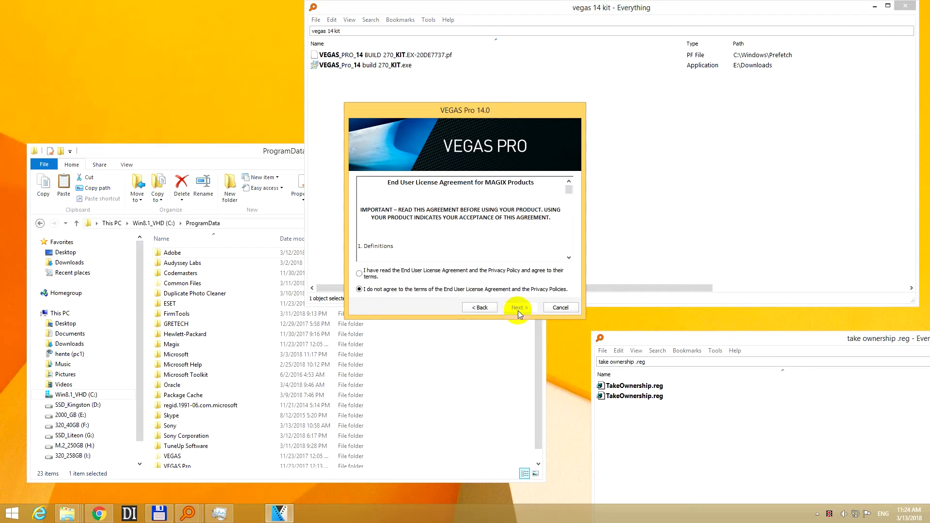
pyautogui.click(517, 307)
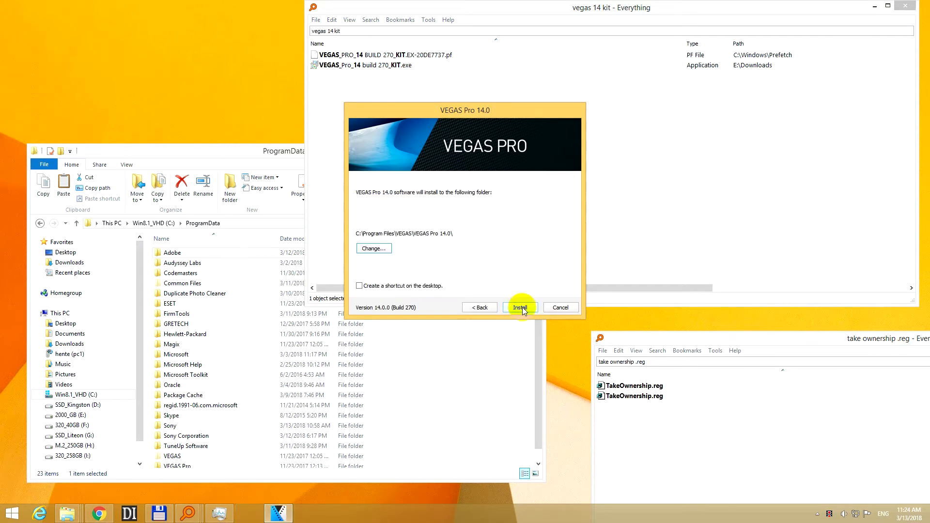
pyautogui.click(519, 307)
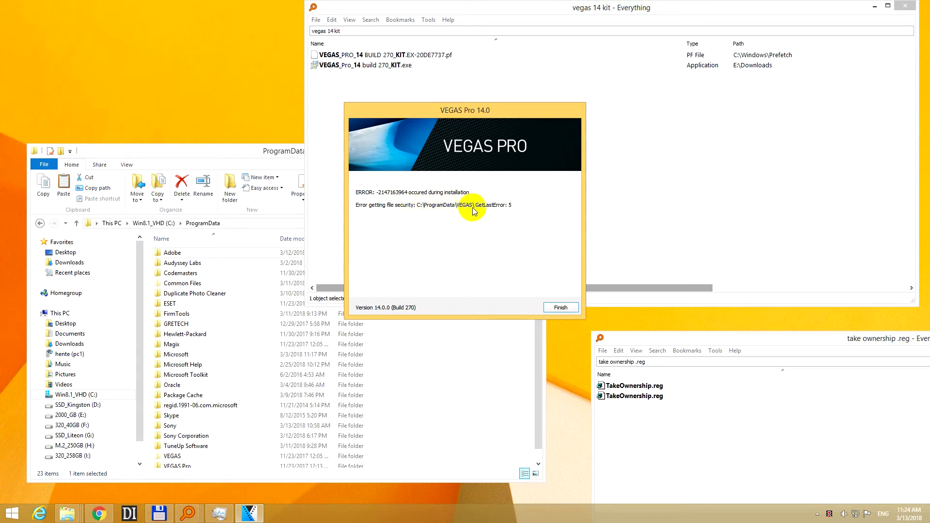
pyautogui.moveTo(493, 212)
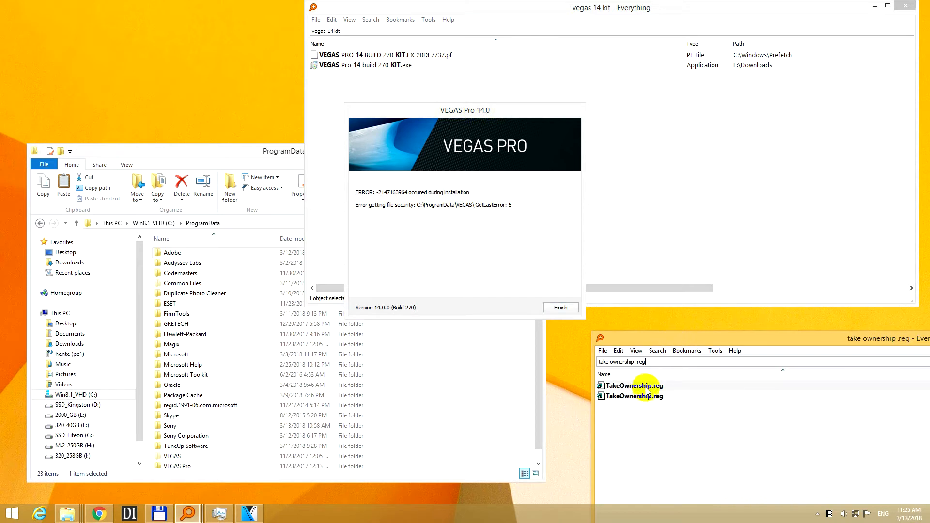
# Merge TakeOwnership.reg into the registry and dismiss the success confirmation.
pyautogui.click(635, 385)
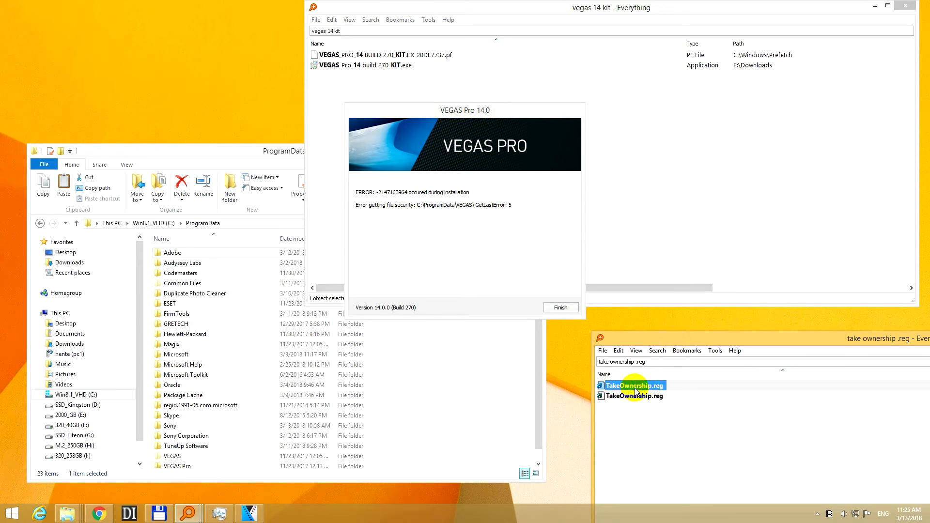
pyautogui.doubleClick(635, 385)
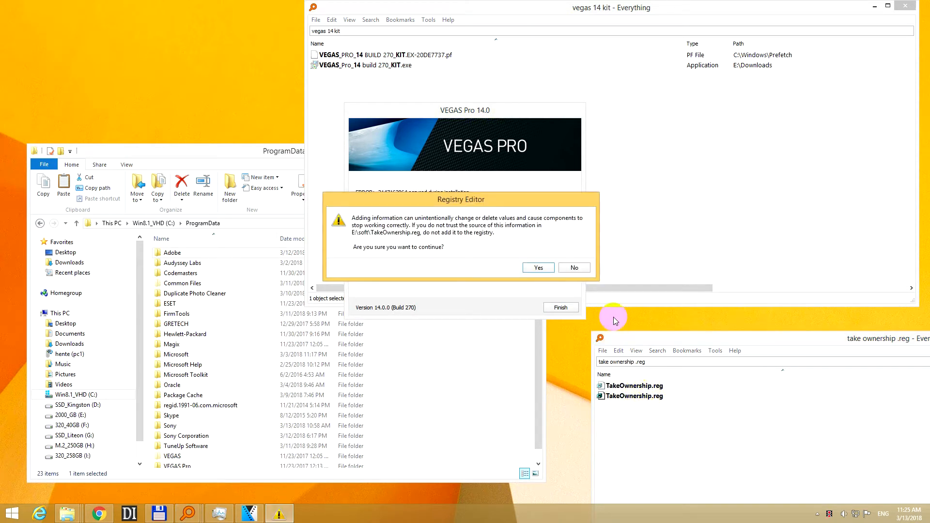
pyautogui.click(537, 267)
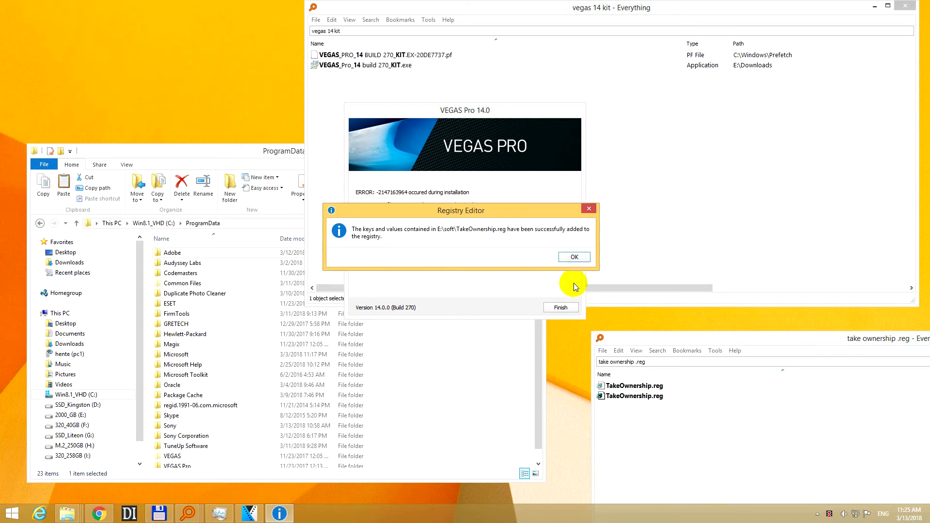
pyautogui.click(573, 256)
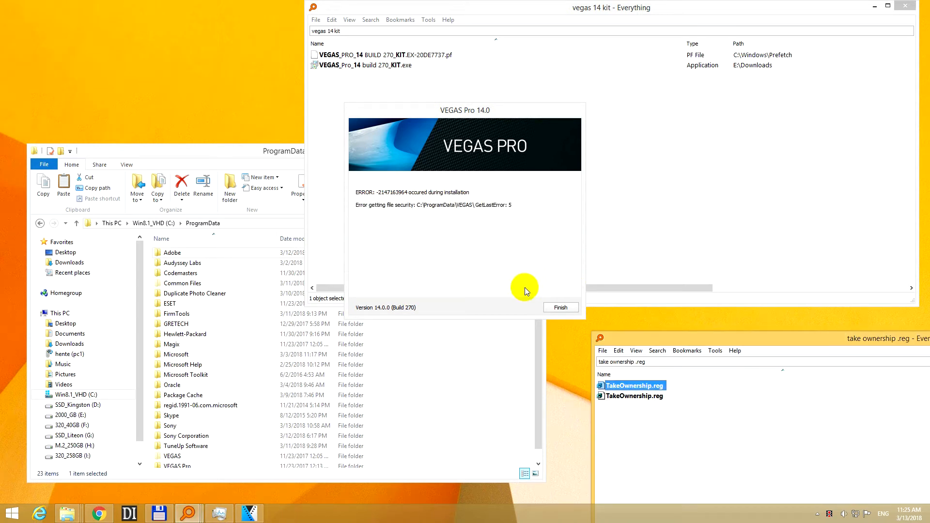
pyautogui.moveTo(404, 212)
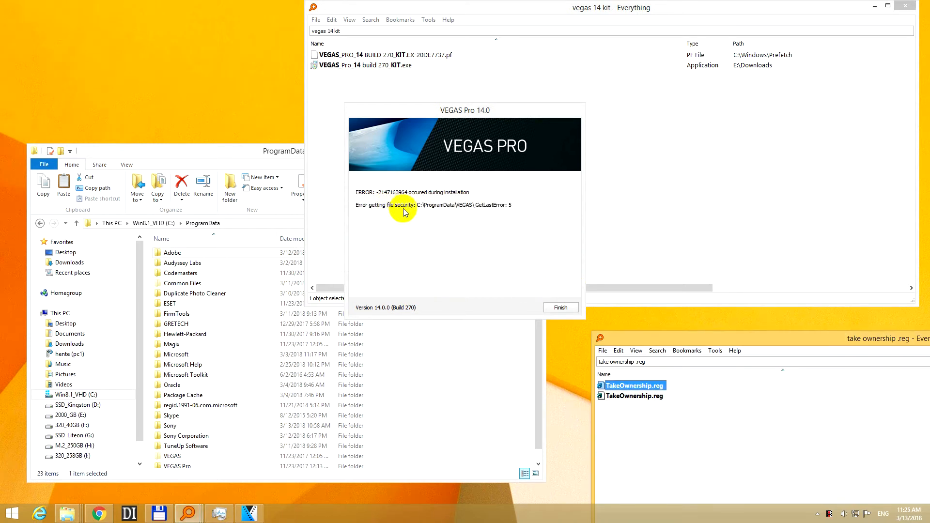
pyautogui.moveTo(242, 207)
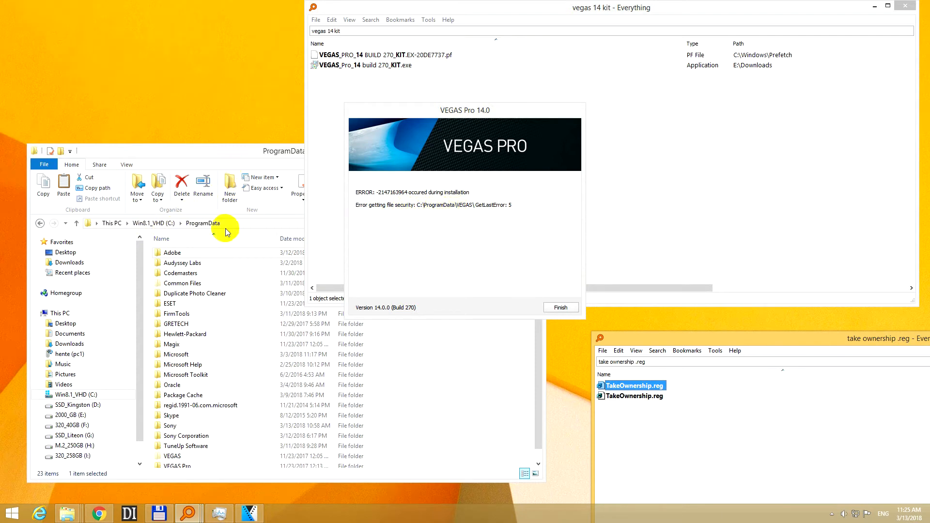
# Open the context menu on ProgramData's VEGAS folder to reach Take Ownership.
pyautogui.click(202, 223)
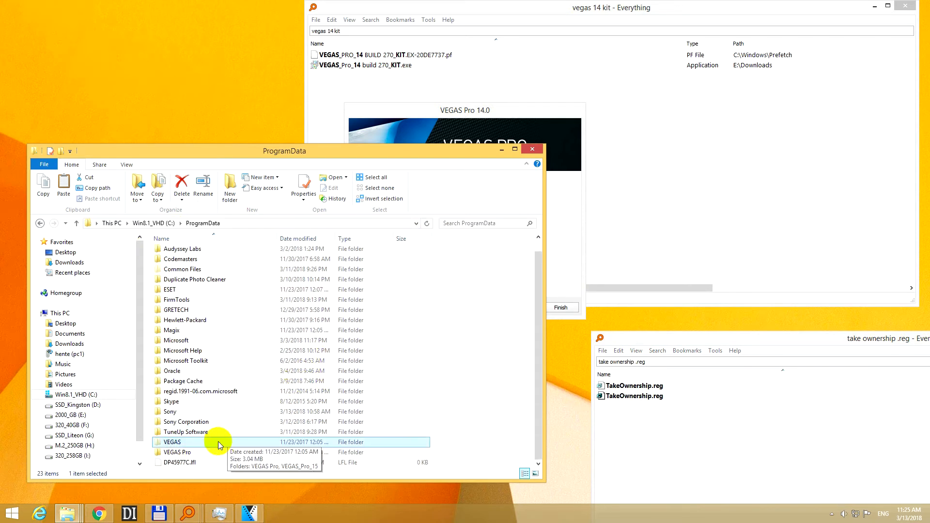
pyautogui.rightClick(219, 445)
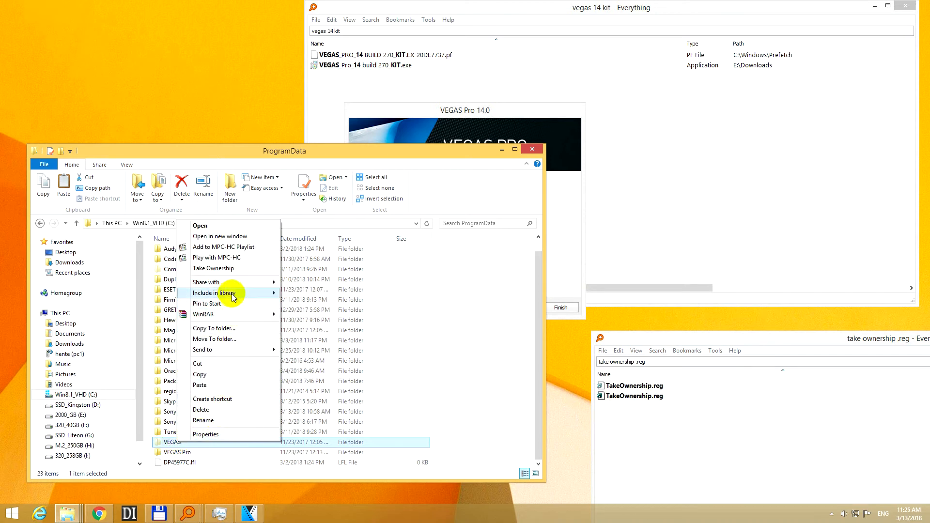
pyautogui.moveTo(227, 269)
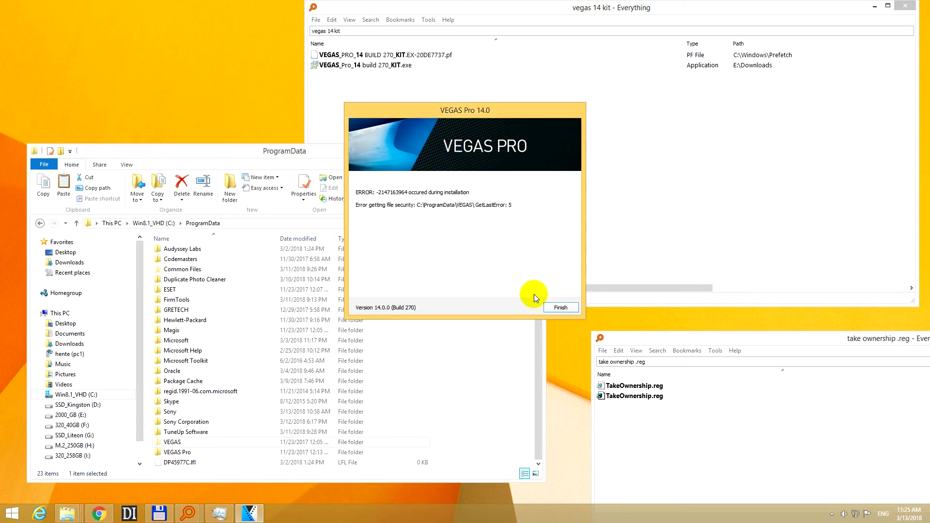
# Finish the failed setup, relaunch it, and install VEGAS Pro 14.0 again.
pyautogui.click(560, 307)
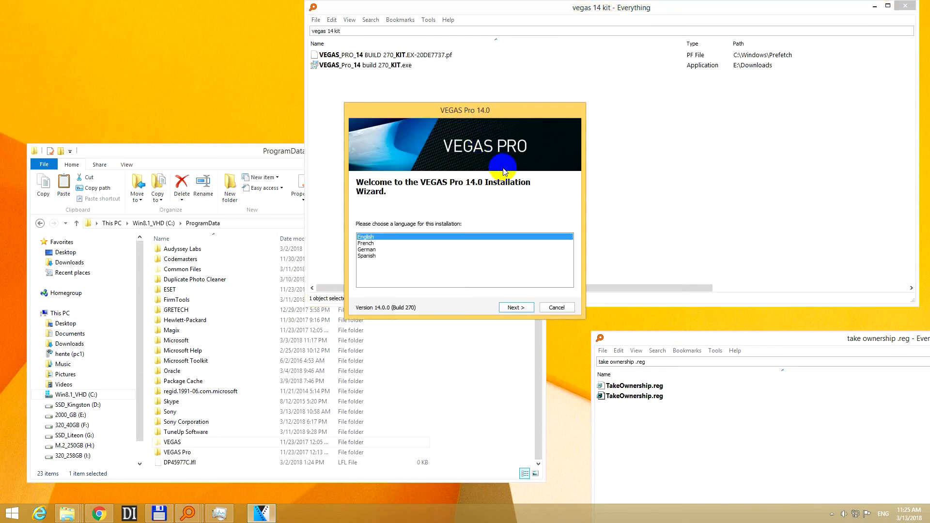
pyautogui.click(514, 307)
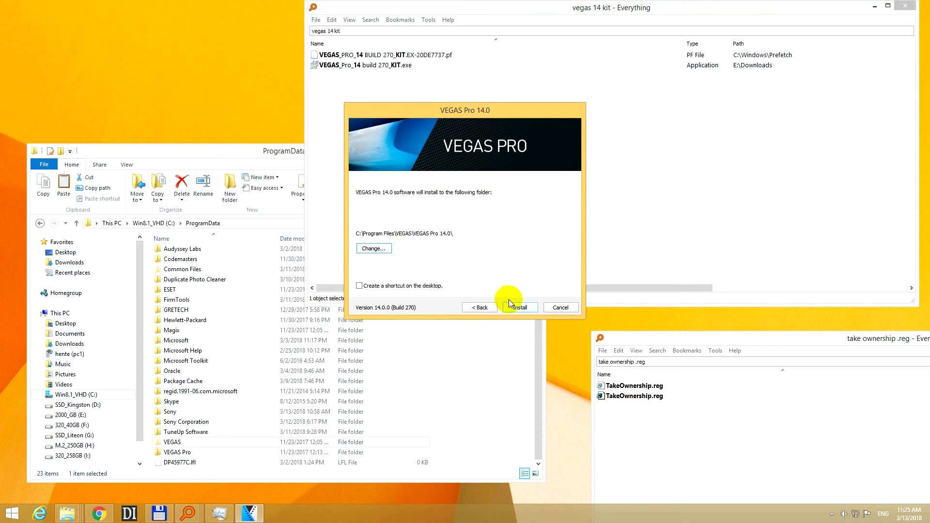
pyautogui.click(518, 307)
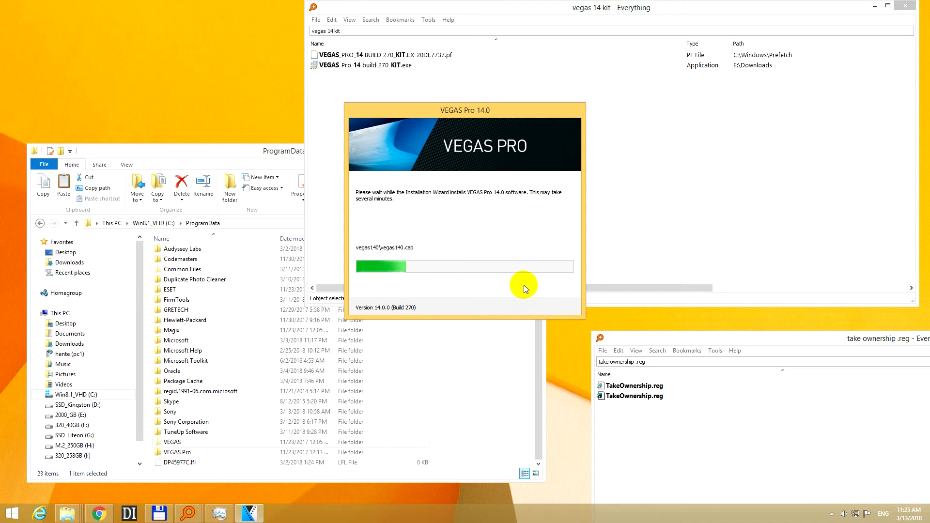